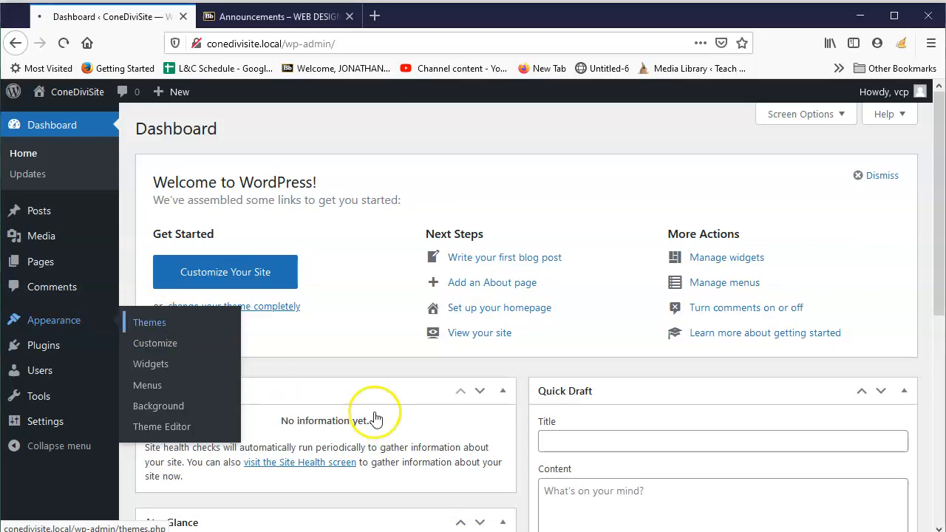
- Review the installed themes, with Twenty Twenty-One active, and open the Elegant Themes site in a new tab
{"action": "left_click", "coordinate": [150, 322]}
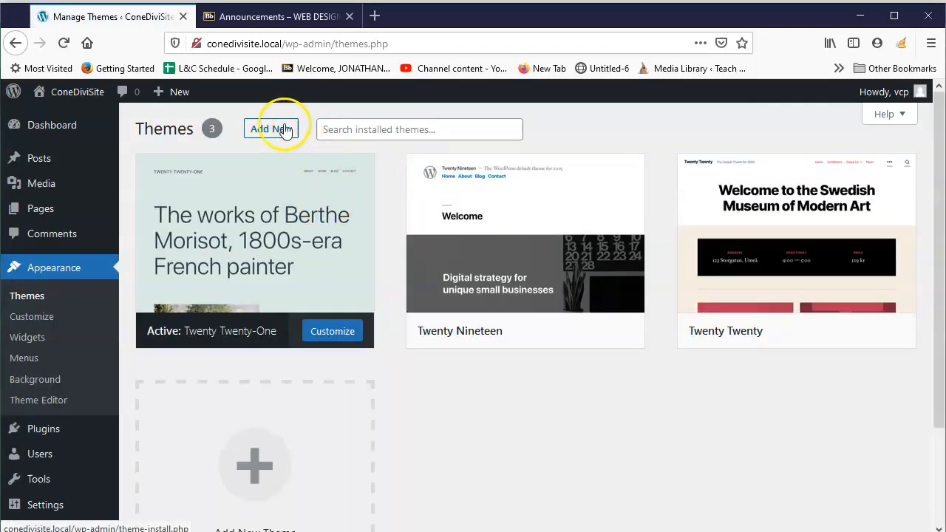
{"action": "mouse_move", "coordinate": [620, 425]}
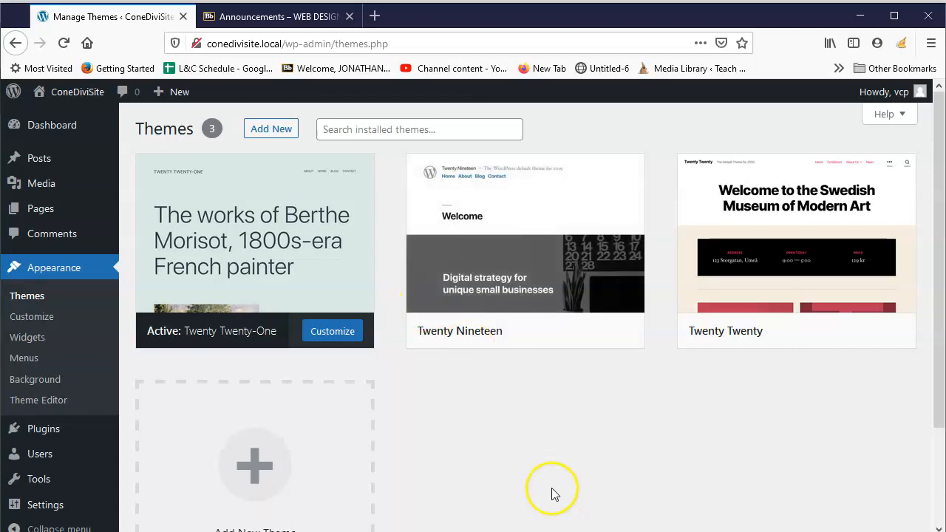
{"action": "left_click", "coordinate": [375, 16]}
{"action": "type", "text": "https://www.elegantthemes.com"}
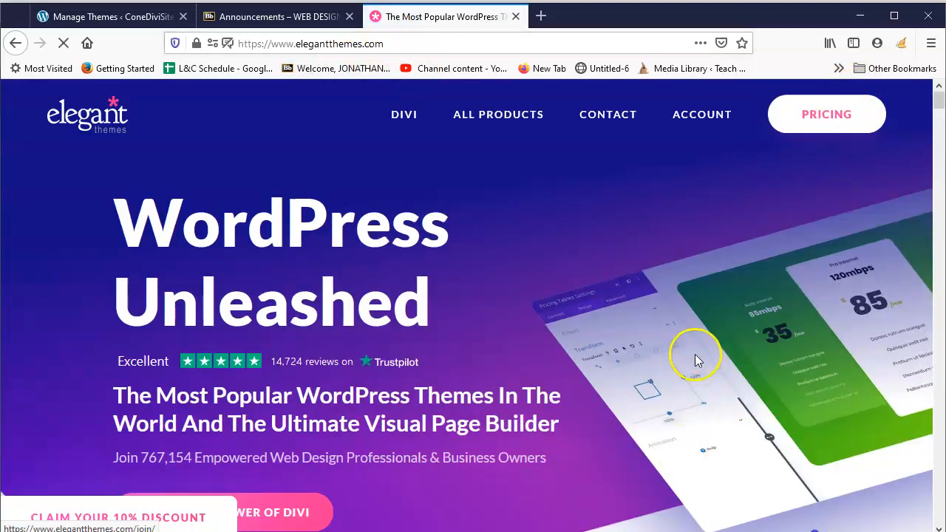
- Scroll through the Elegant Themes homepage, then return to the WordPress Themes tab
{"action": "scroll", "scroll_direction": "down", "scroll_amount": 3}
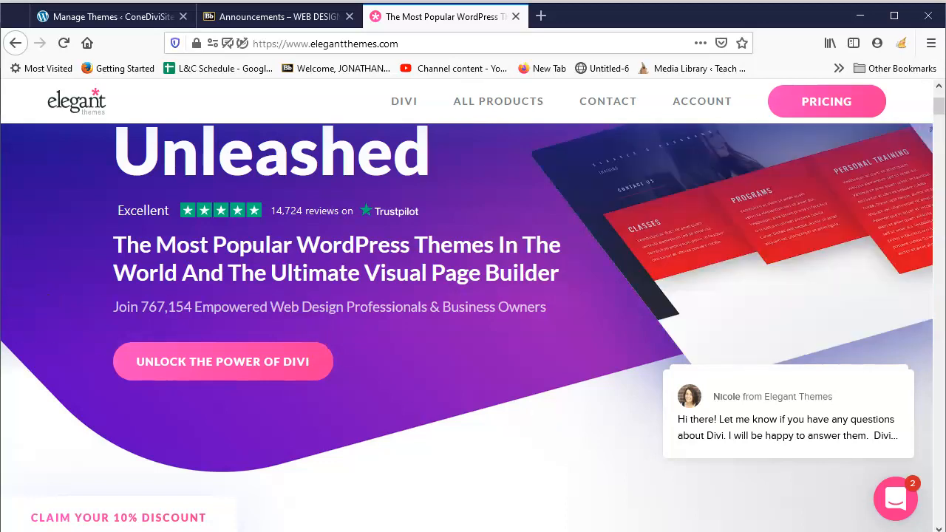
{"action": "left_click", "coordinate": [111, 17]}
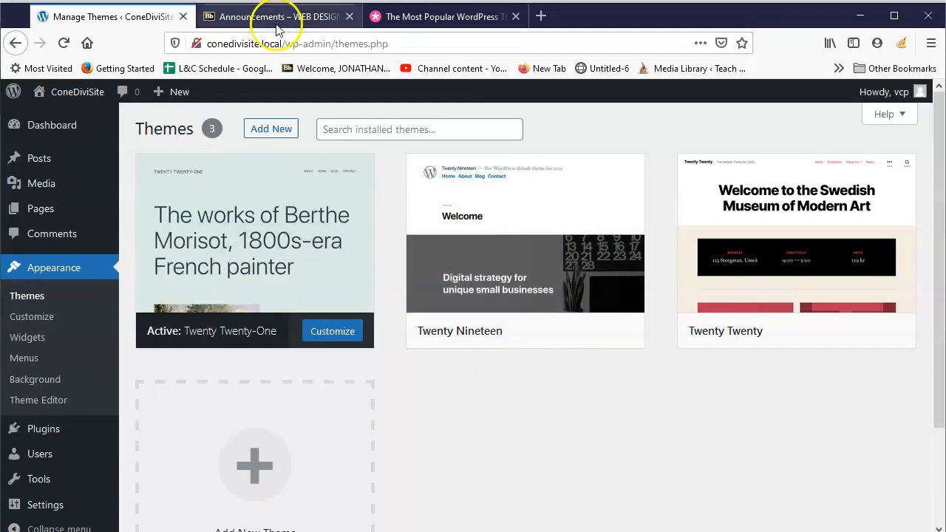
- Switch to Blackboard and open the Class 11 course content
{"action": "left_click", "coordinate": [277, 16]}
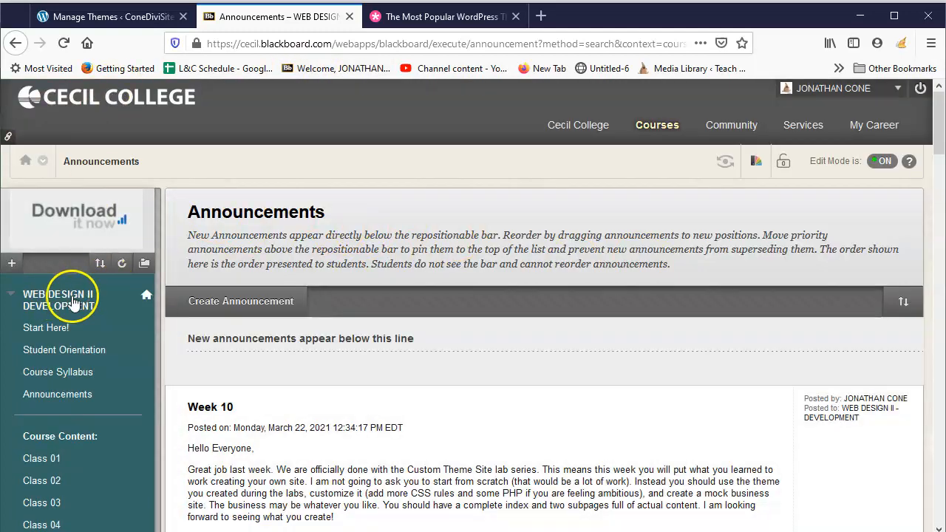
{"action": "scroll", "scroll_direction": "down", "scroll_amount": 3}
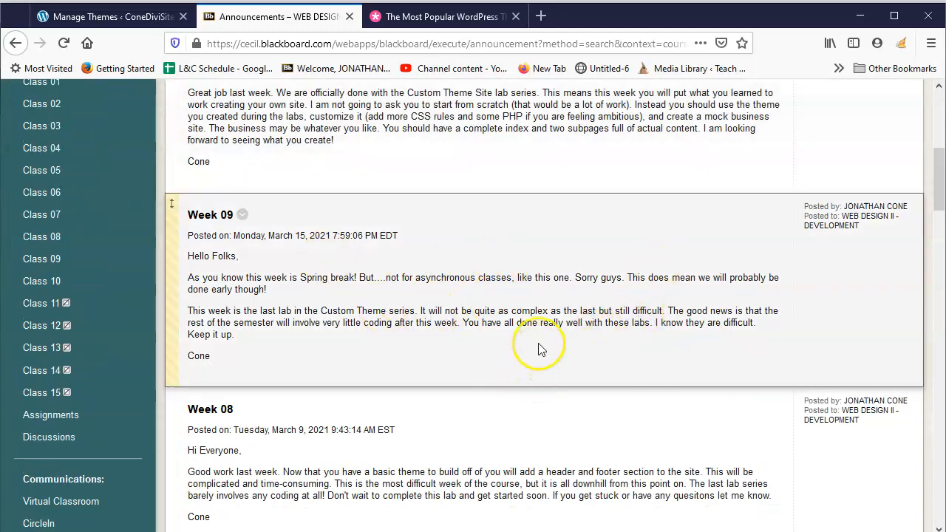
{"action": "left_click", "coordinate": [36, 303]}
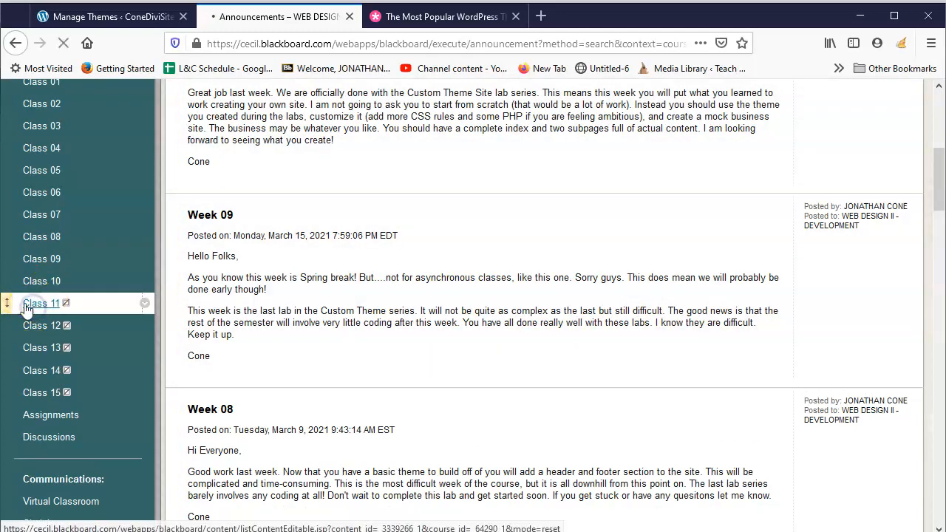
{"action": "left_click", "coordinate": [41, 303]}
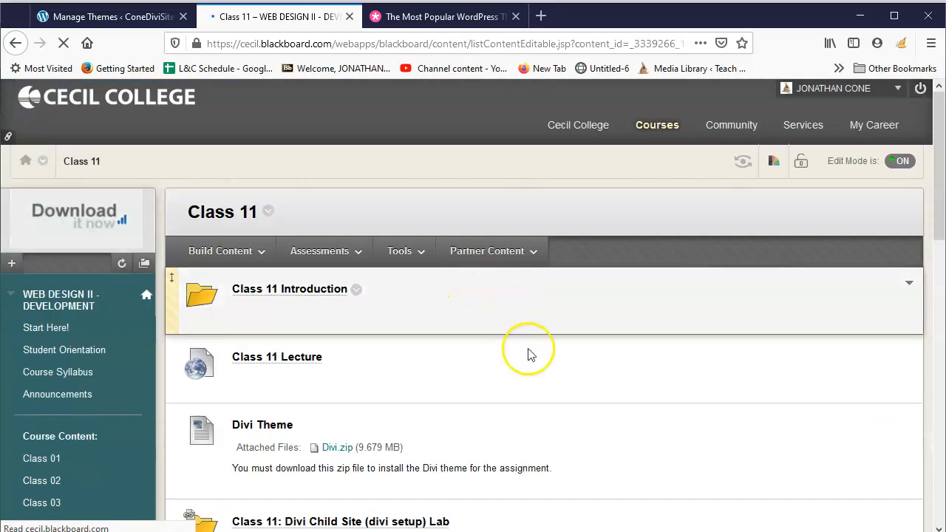
- Download the Divi.zip attachment and save the file
{"action": "scroll", "scroll_direction": "down", "scroll_amount": 3}
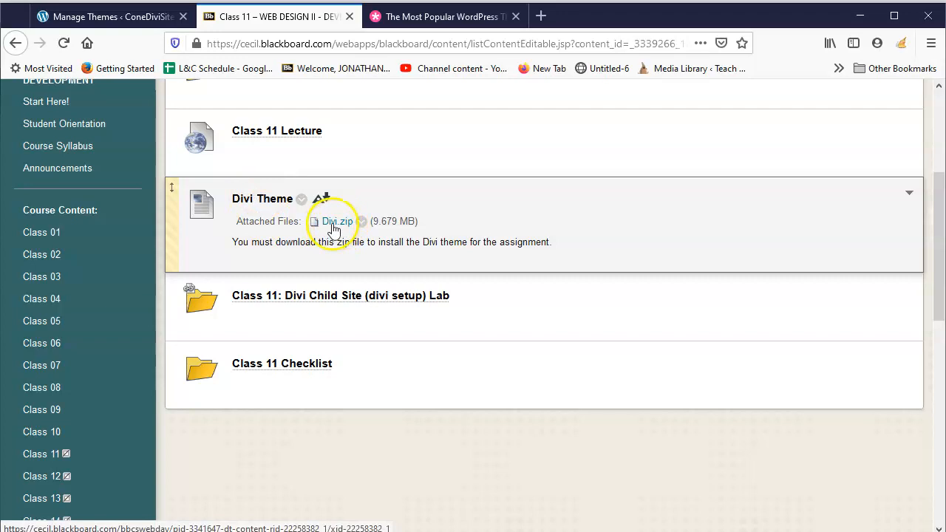
{"action": "left_click", "coordinate": [337, 221]}
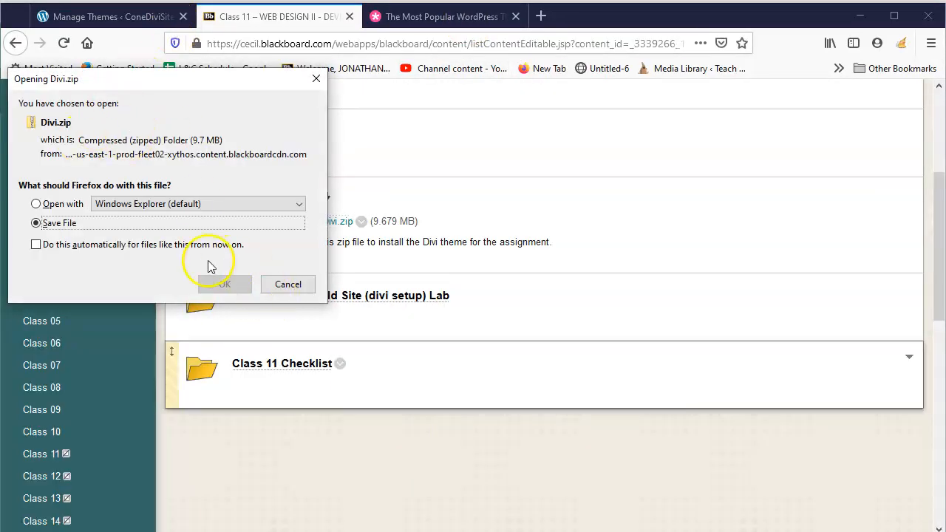
{"action": "left_click", "coordinate": [224, 284]}
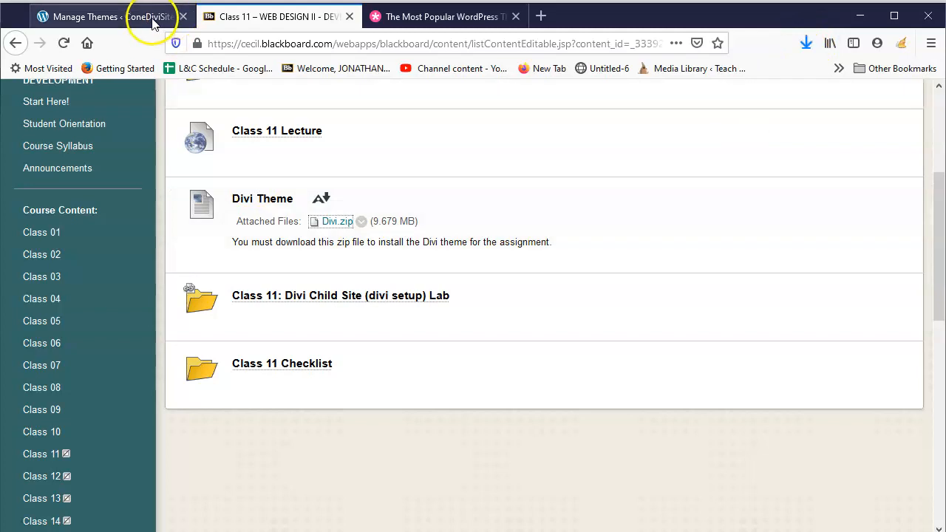
- In WordPress Add New > Upload Theme, select Divi.zip from the Downloads folder
{"action": "left_click", "coordinate": [104, 16]}
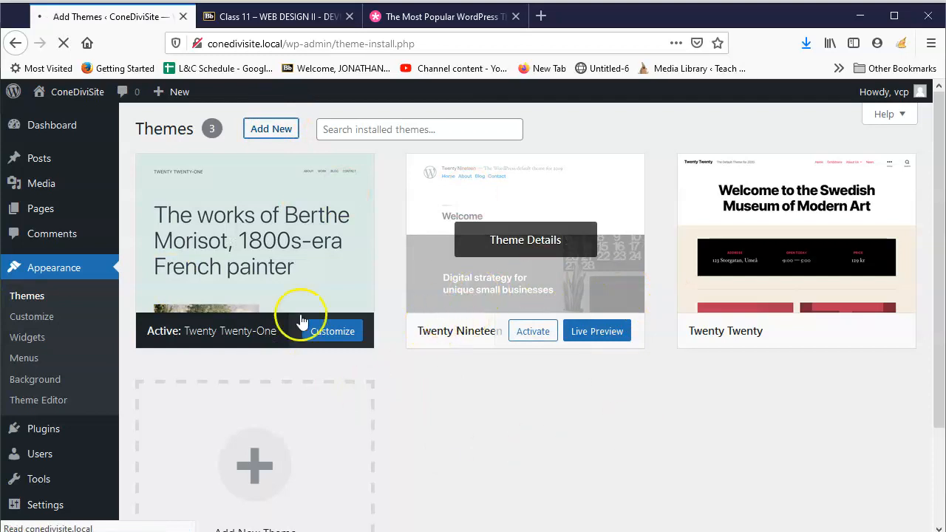
{"action": "left_click", "coordinate": [271, 129]}
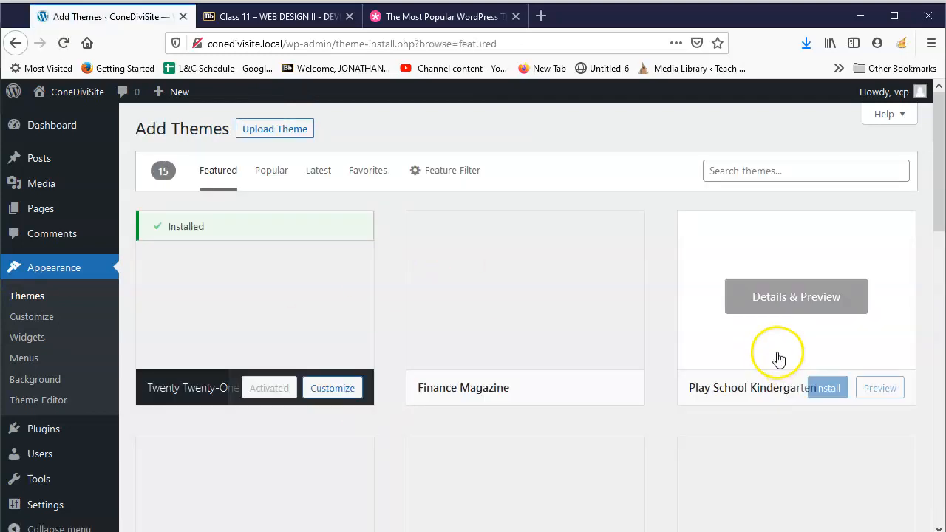
{"action": "left_click", "coordinate": [275, 128]}
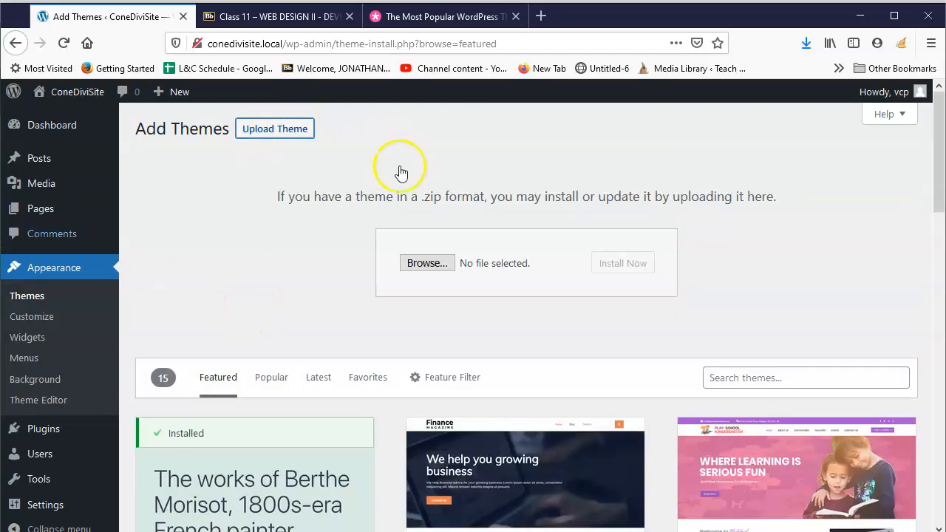
{"action": "left_click", "coordinate": [426, 263]}
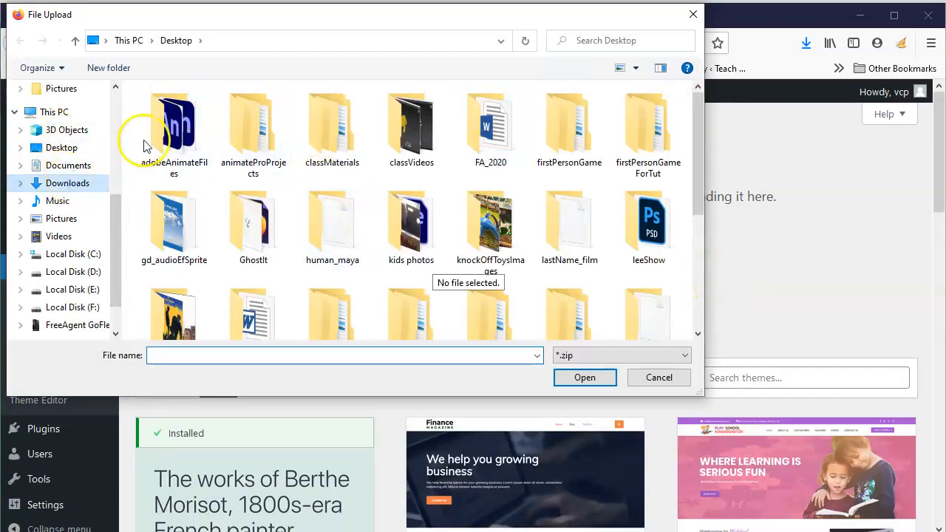
{"action": "left_click", "coordinate": [67, 182]}
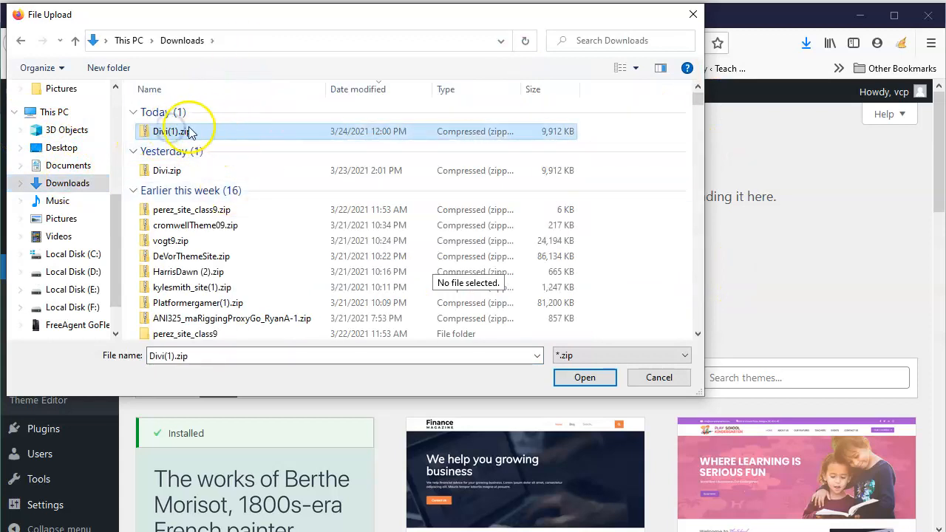
{"action": "left_click", "coordinate": [659, 378]}
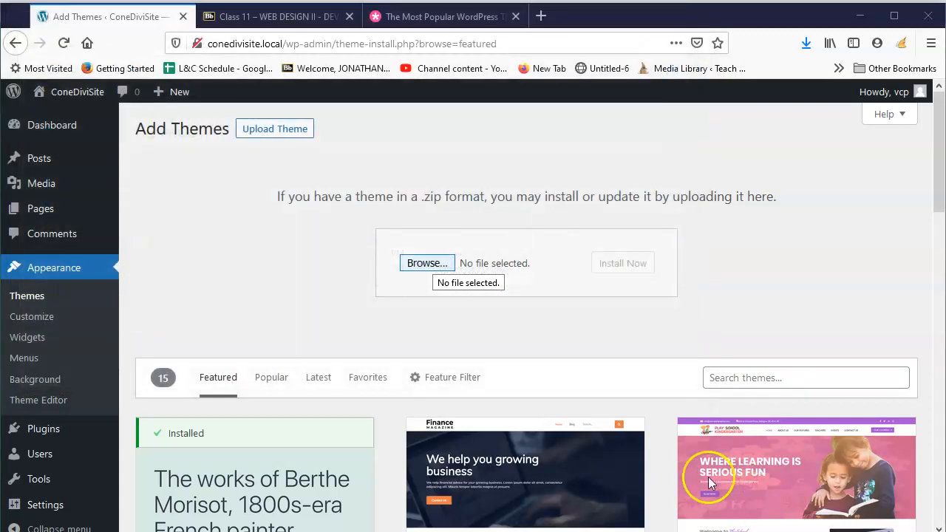
{"action": "left_click", "coordinate": [427, 263]}
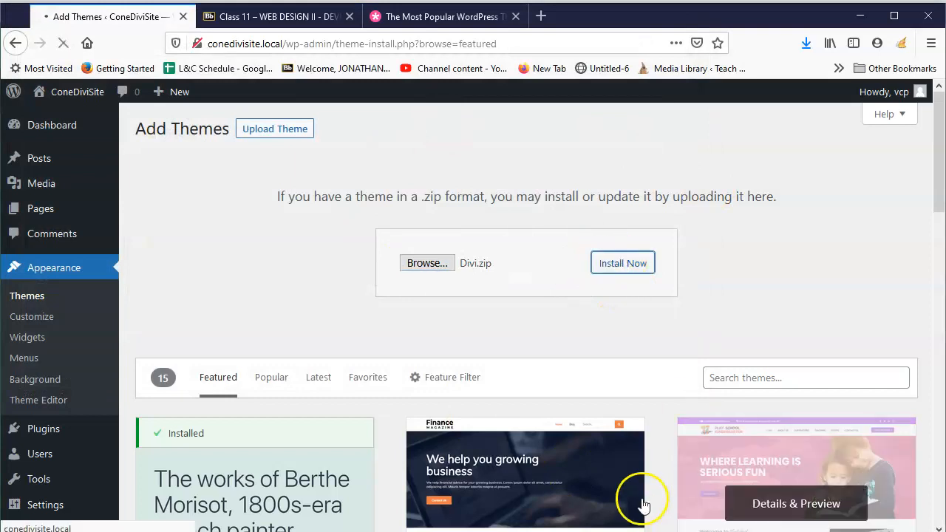
{"action": "mouse_move", "coordinate": [717, 367]}
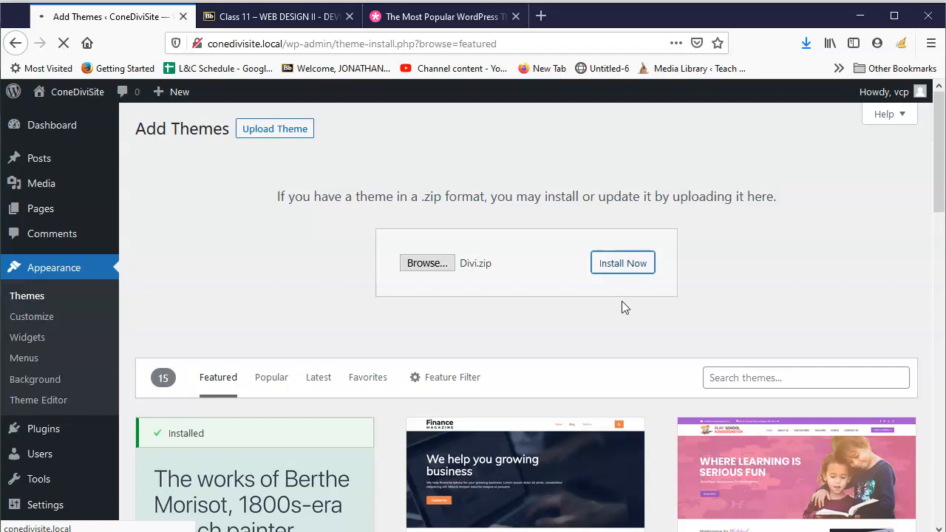
- Install the Divi theme from Divi.zip and activate it once installation succeeds
{"action": "left_click", "coordinate": [622, 263]}
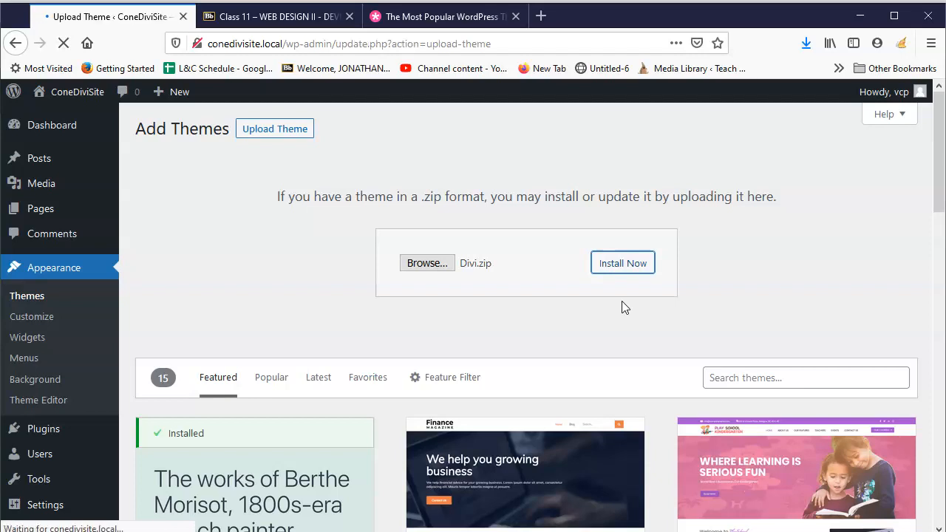
{"action": "left_click", "coordinate": [622, 262]}
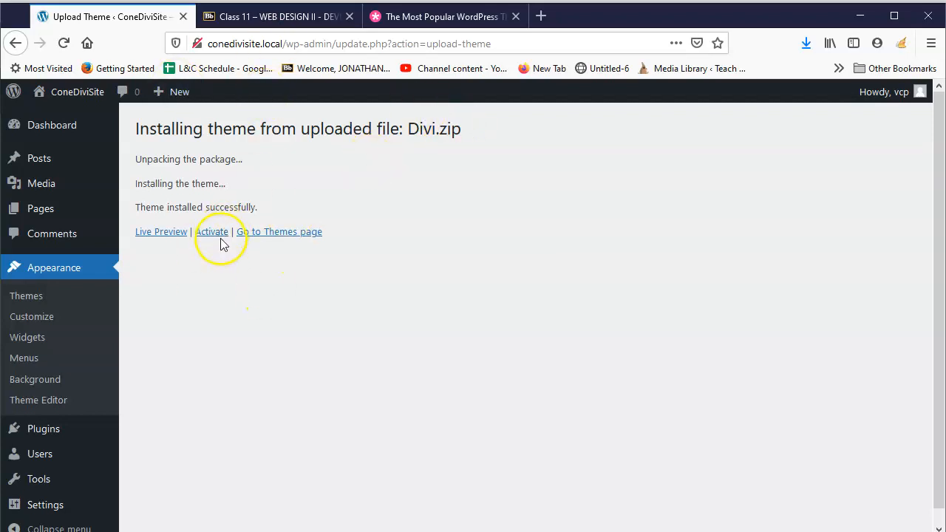
{"action": "left_click", "coordinate": [211, 231]}
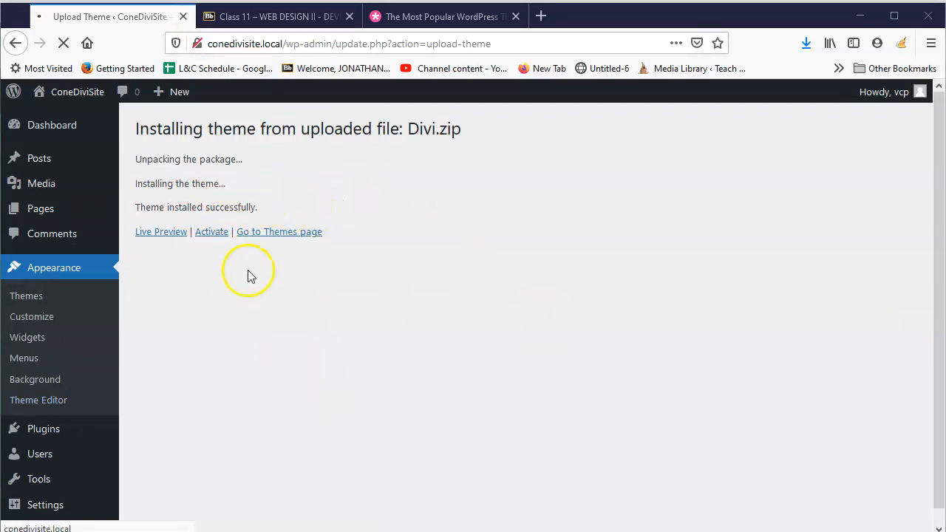
{"action": "mouse_move", "coordinate": [264, 257]}
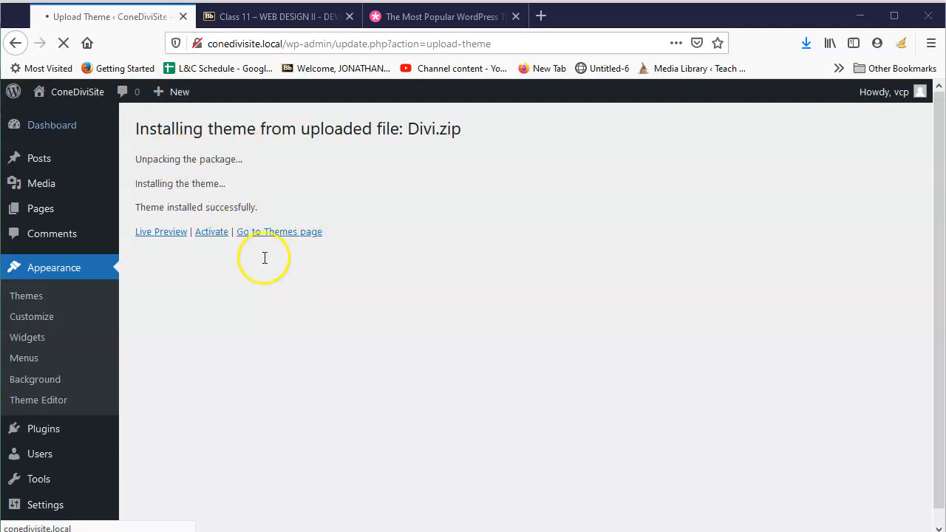
{"action": "mouse_move", "coordinate": [599, 347]}
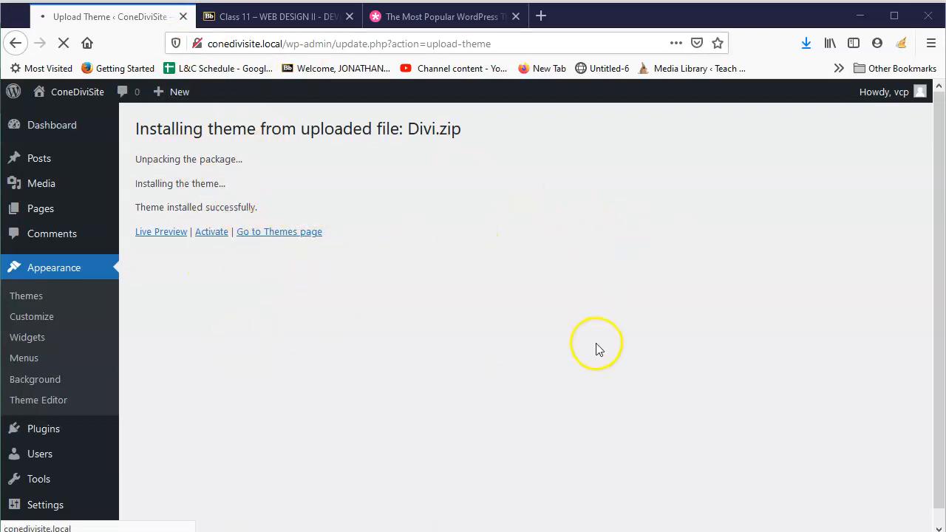
- Scroll the Themes page to confirm Divi is active among the four installed themes
{"action": "left_click", "coordinate": [279, 232]}
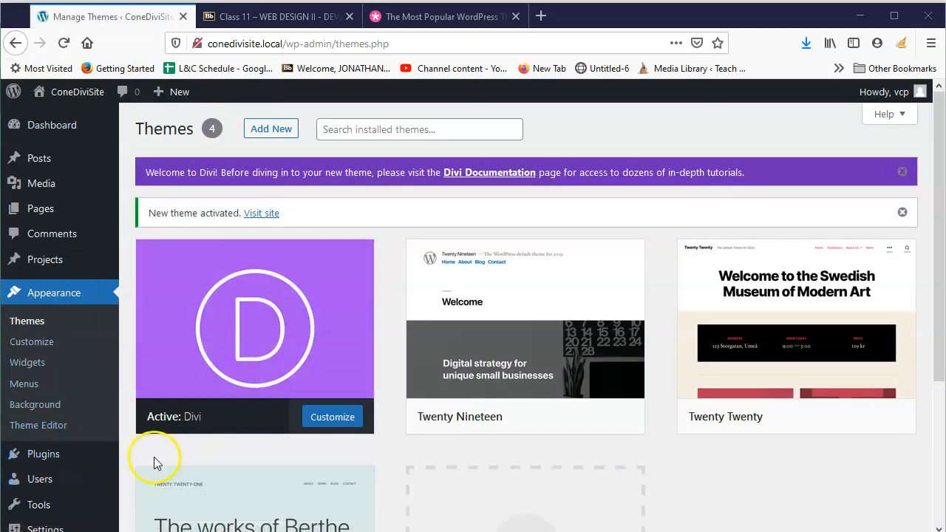
{"action": "scroll", "scroll_direction": "down", "scroll_amount": 3}
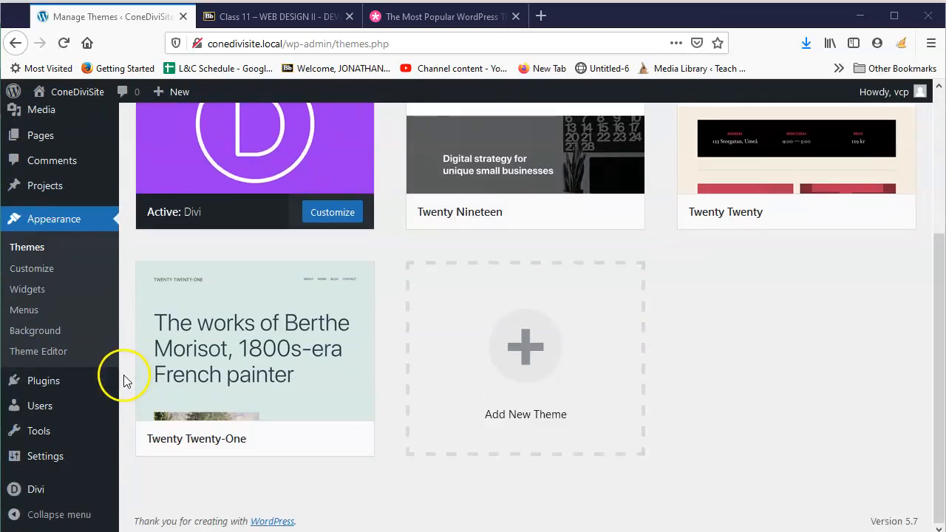
{"action": "left_click", "coordinate": [35, 489]}
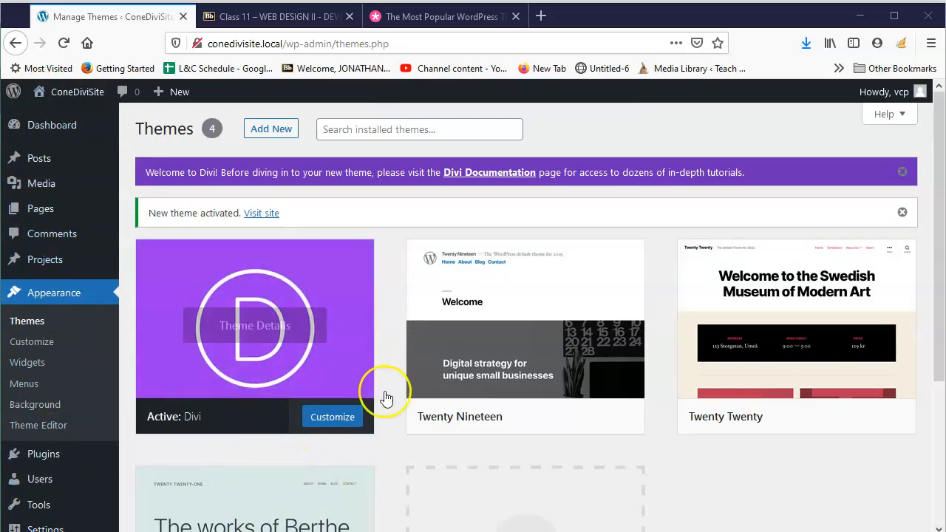
{"action": "mouse_move", "coordinate": [322, 382]}
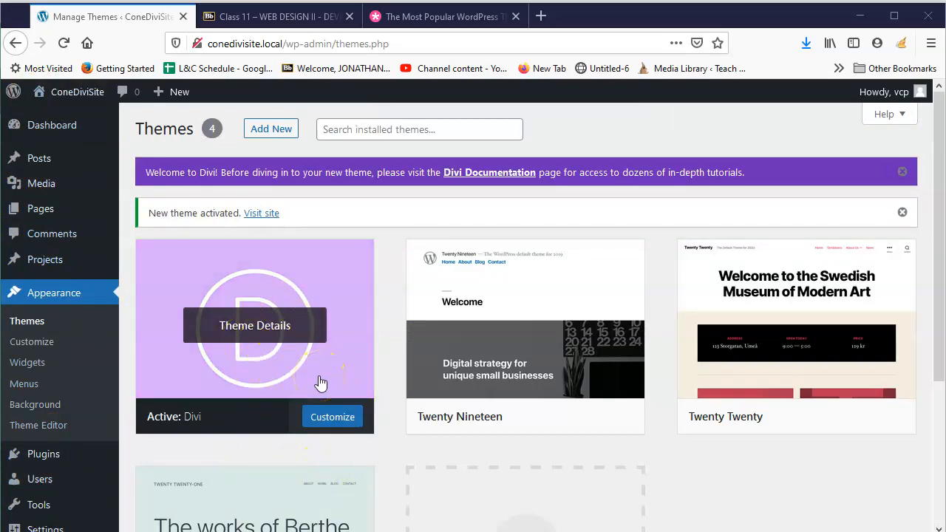